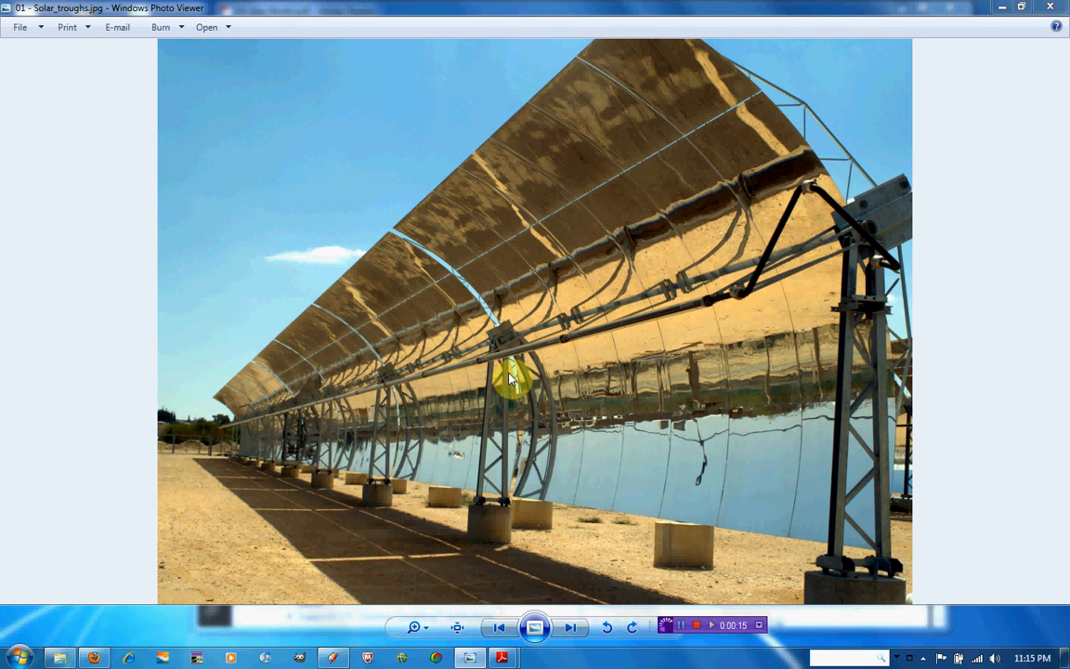
pyautogui.moveTo(542, 362)
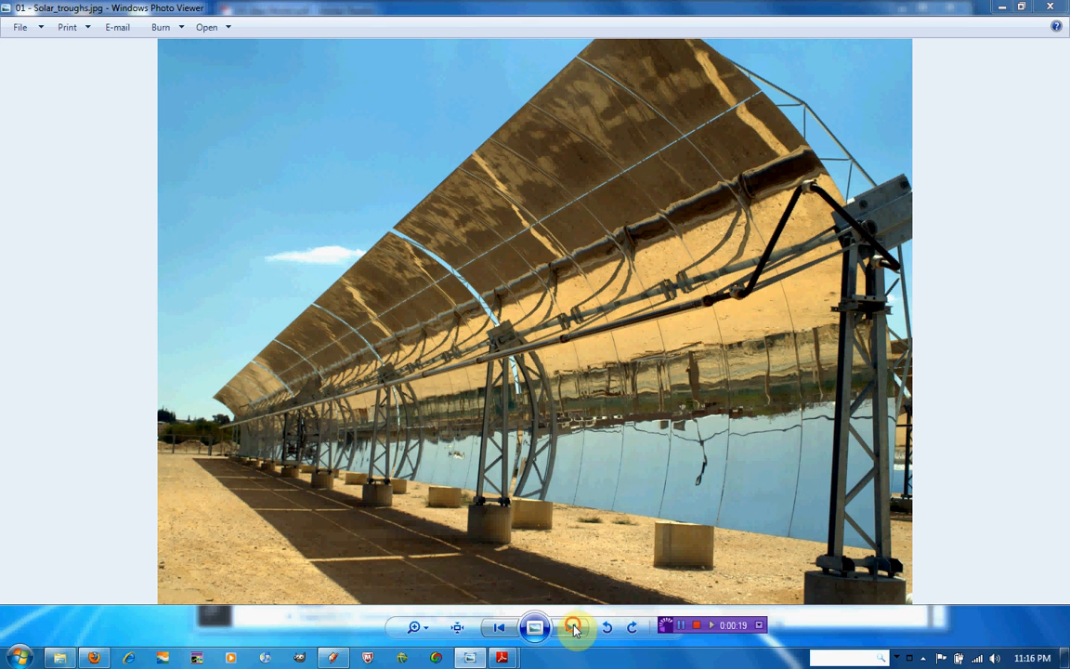
# - Advance to the next photo, 02 - PV.jpg, the field of photovoltaic panels
pyautogui.click(572, 628)
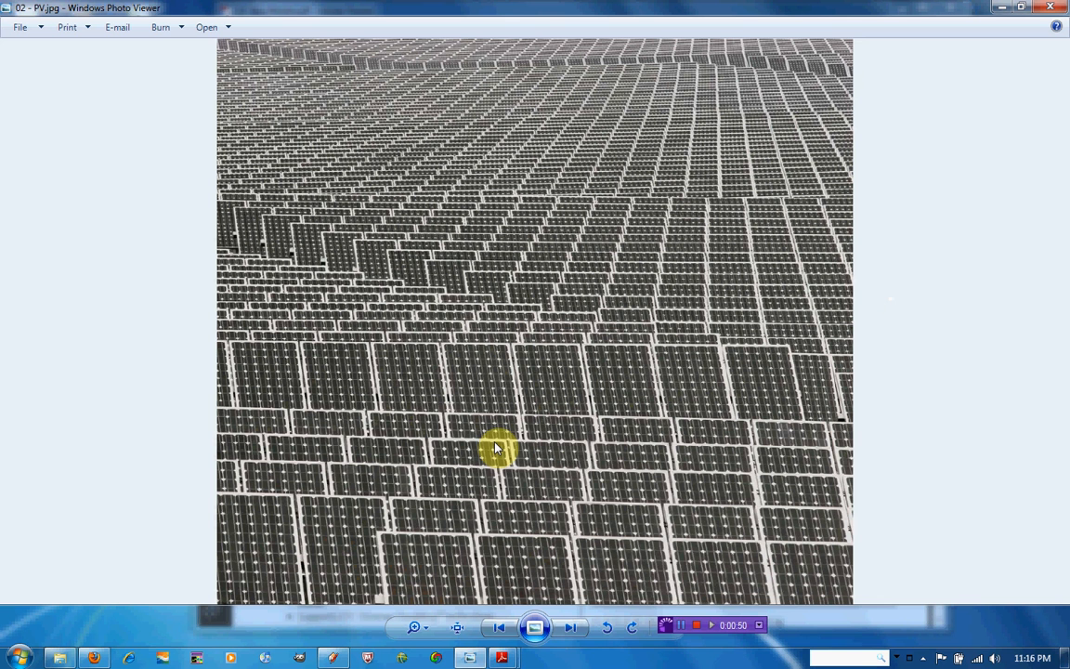
pyautogui.moveTo(513, 561)
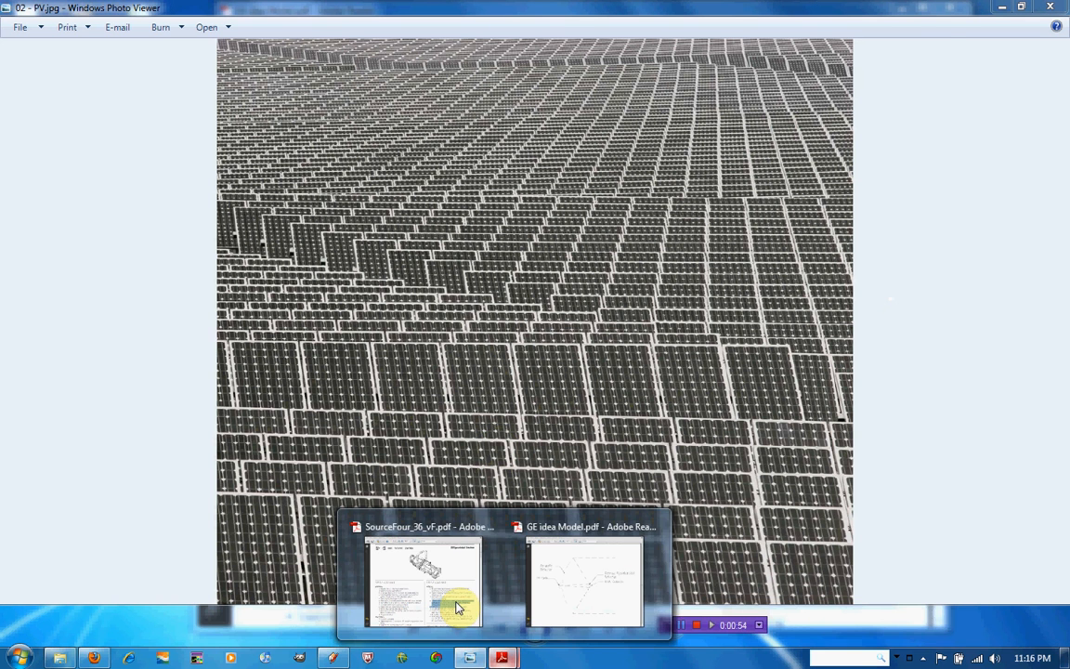
# - Bring SourceFour_36_vF.pdf forward and scroll to the highlighted dichroic reflector specs
pyautogui.click(424, 579)
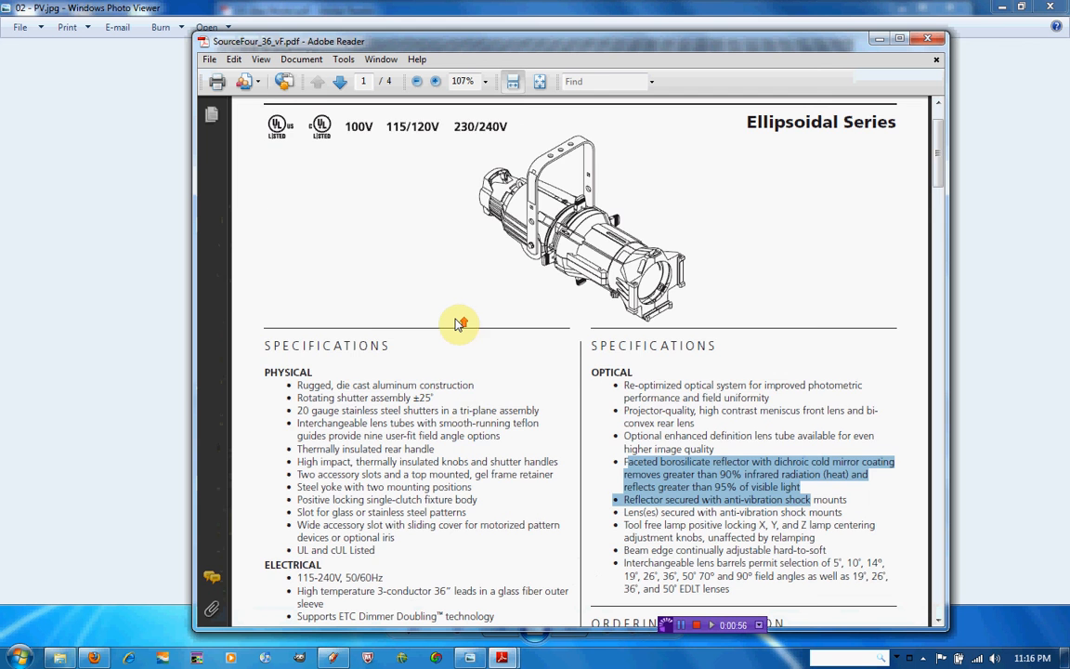
pyautogui.scroll(3)
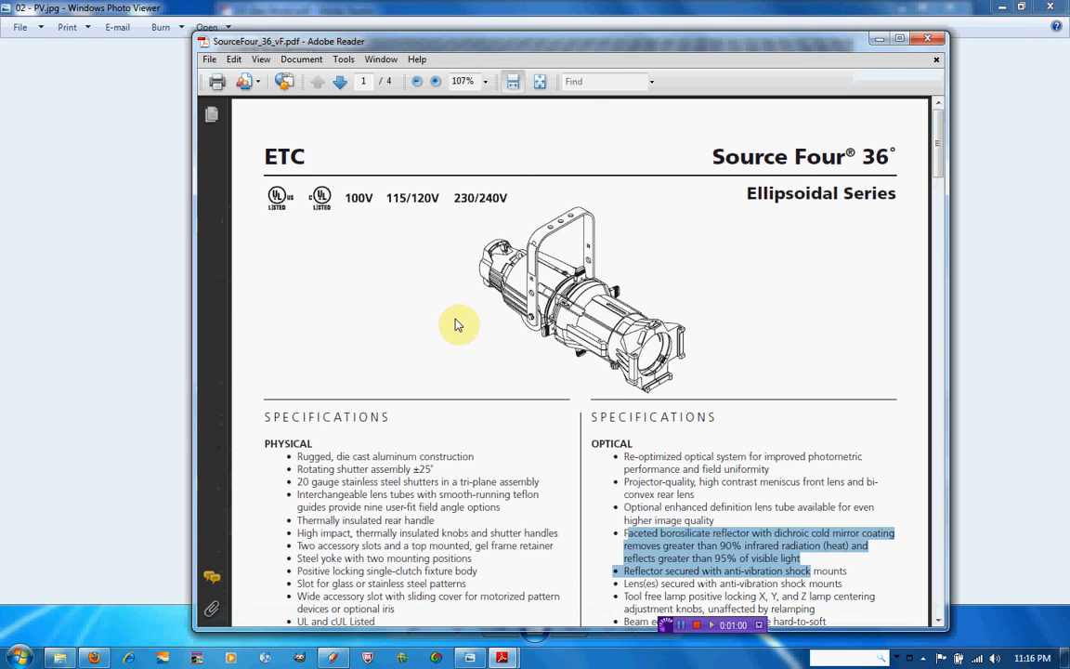
pyautogui.moveTo(660, 490)
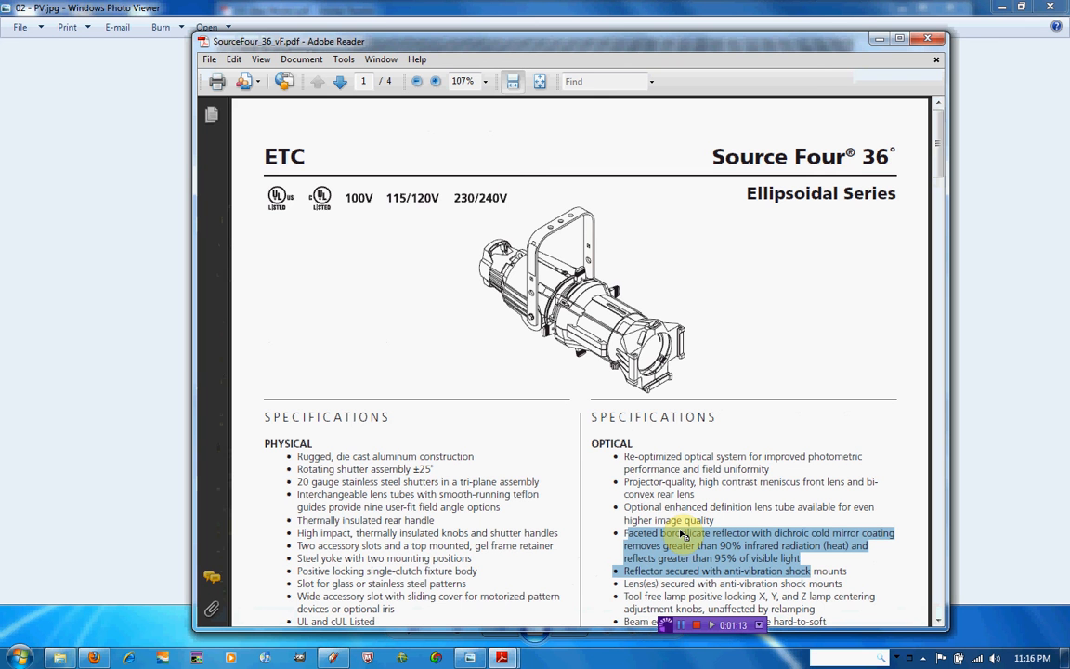
pyautogui.moveTo(502, 658)
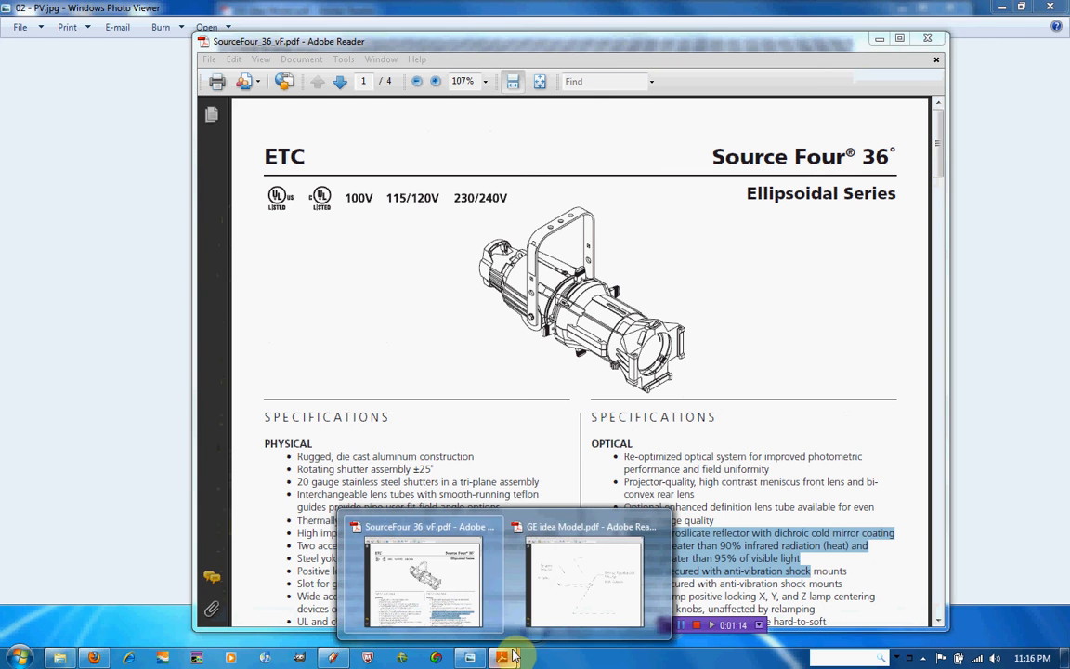
# - Display GE idea Model.pdf, the parabolic reflector, PV cells and heat collector diagram
pyautogui.click(585, 576)
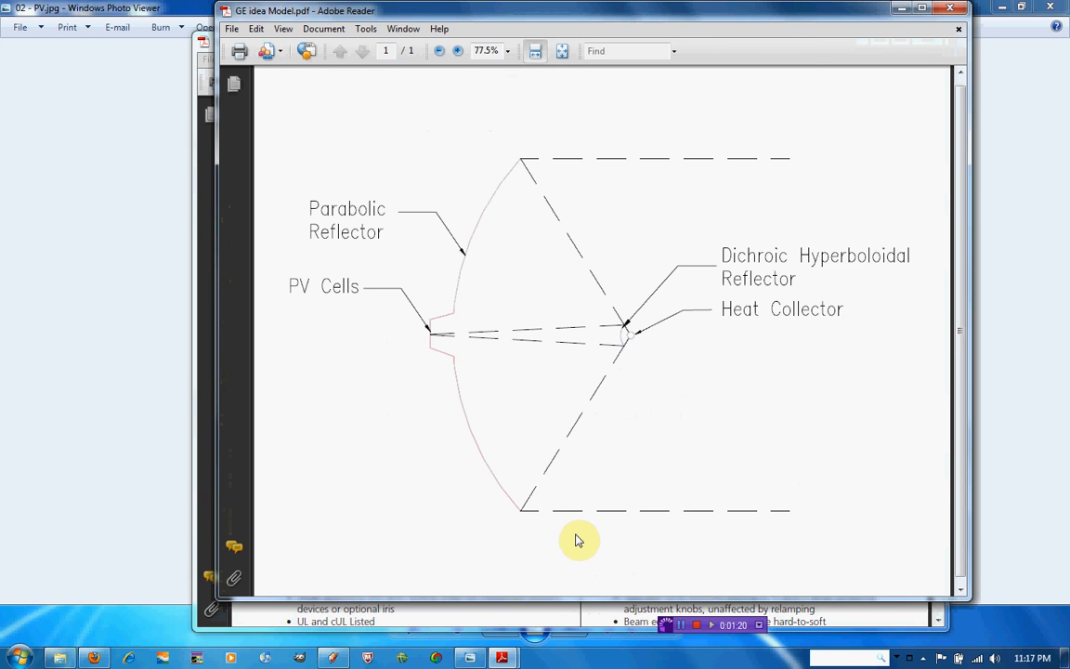
pyautogui.moveTo(576, 267)
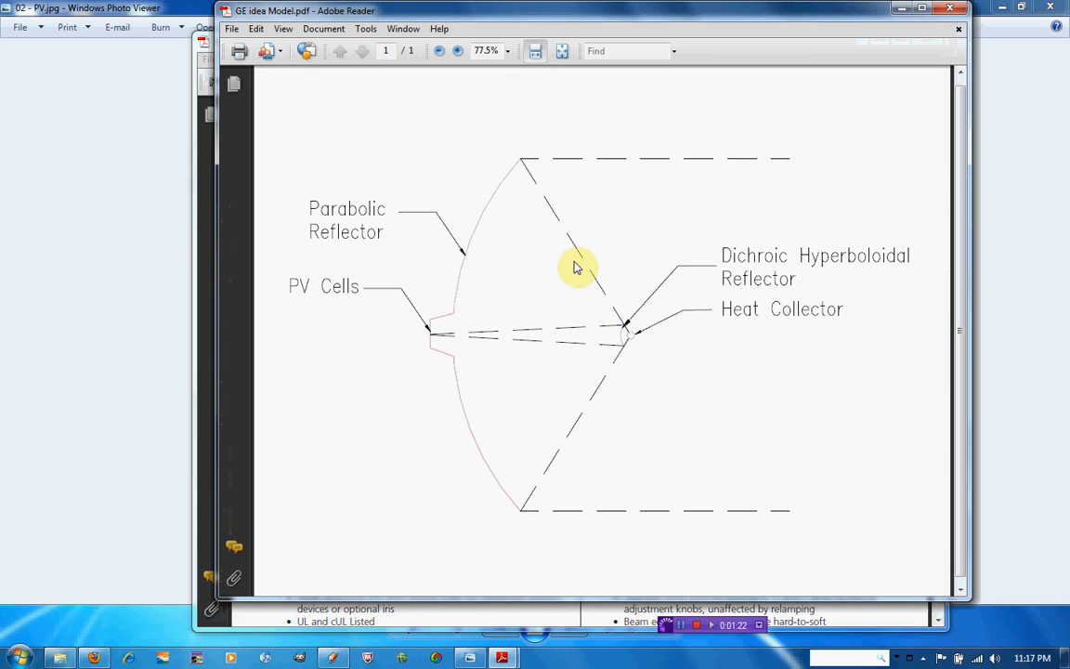
pyautogui.moveTo(636, 342)
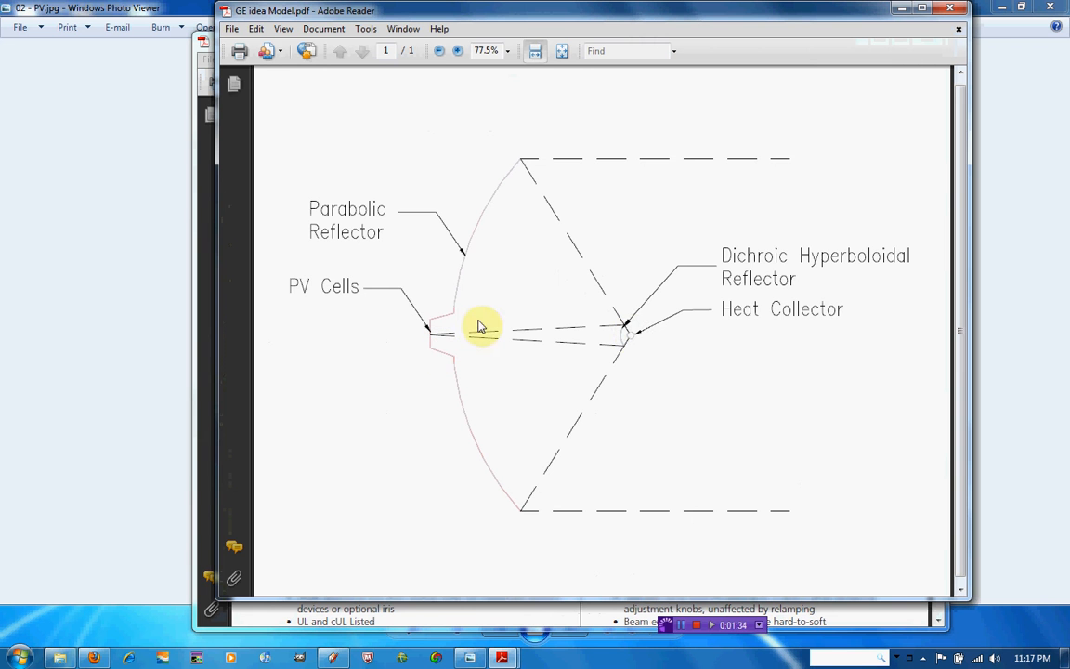
pyautogui.moveTo(483, 359)
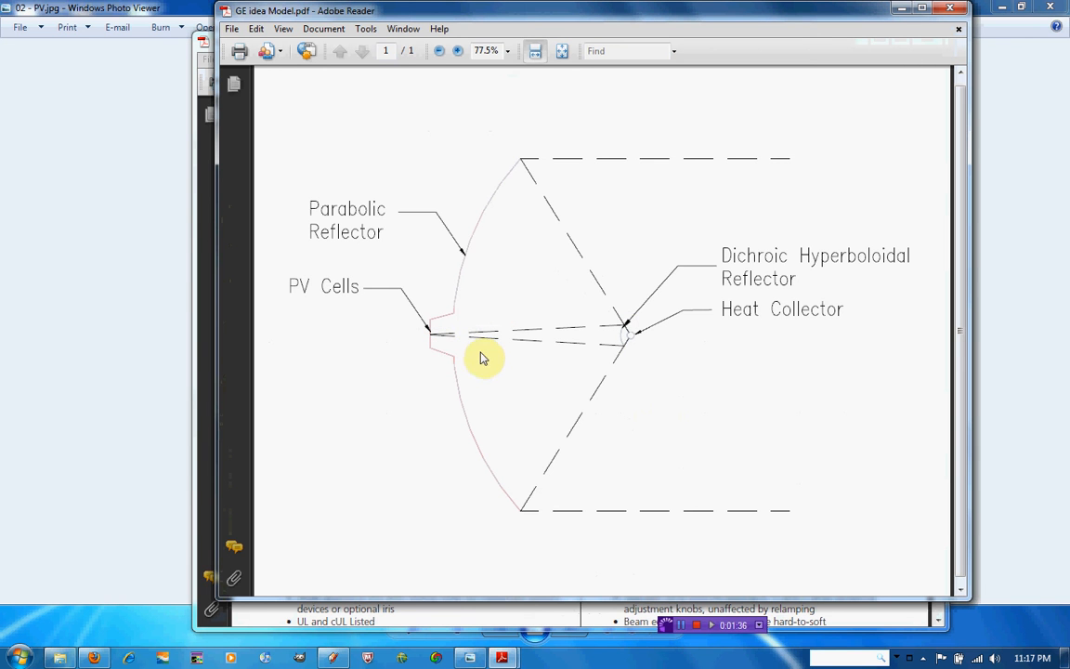
pyautogui.moveTo(494, 357)
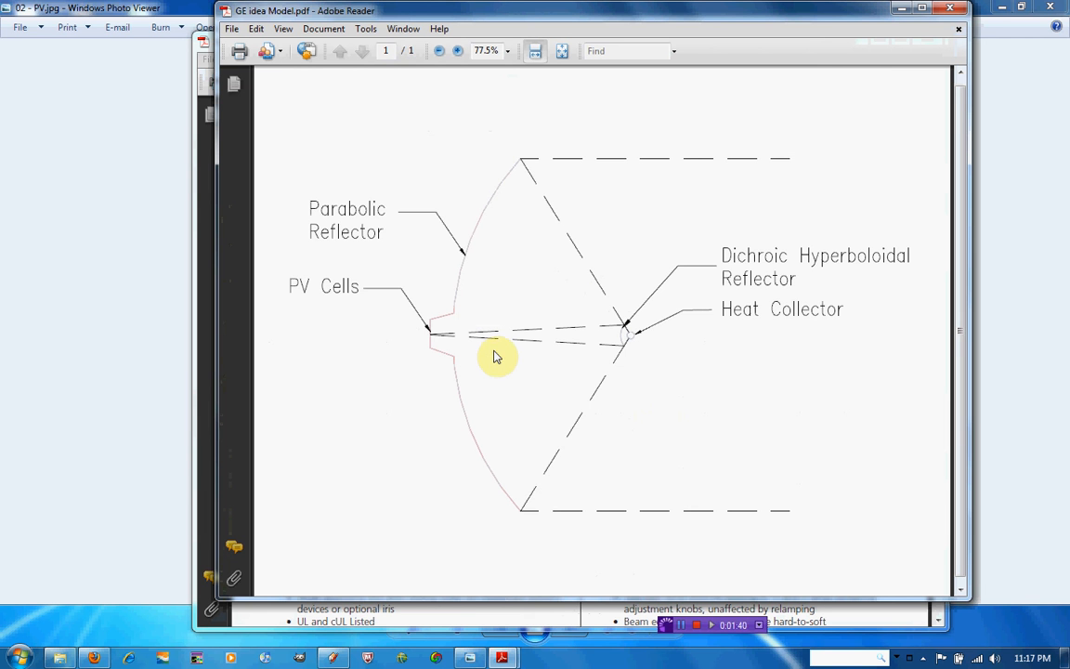
pyautogui.moveTo(517, 343)
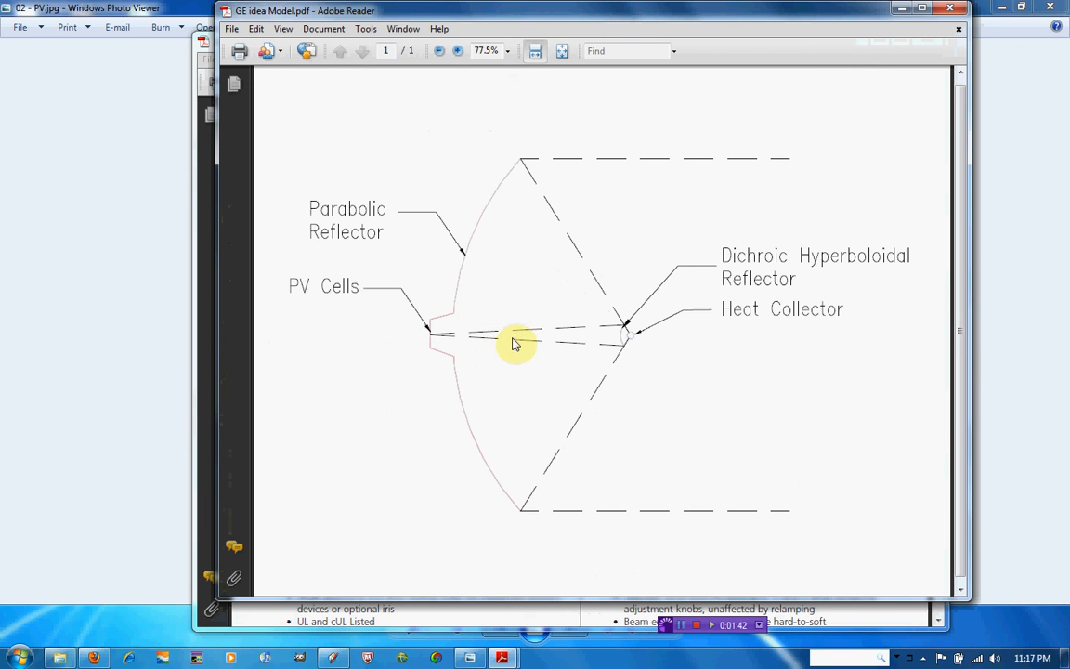
pyautogui.moveTo(485, 330)
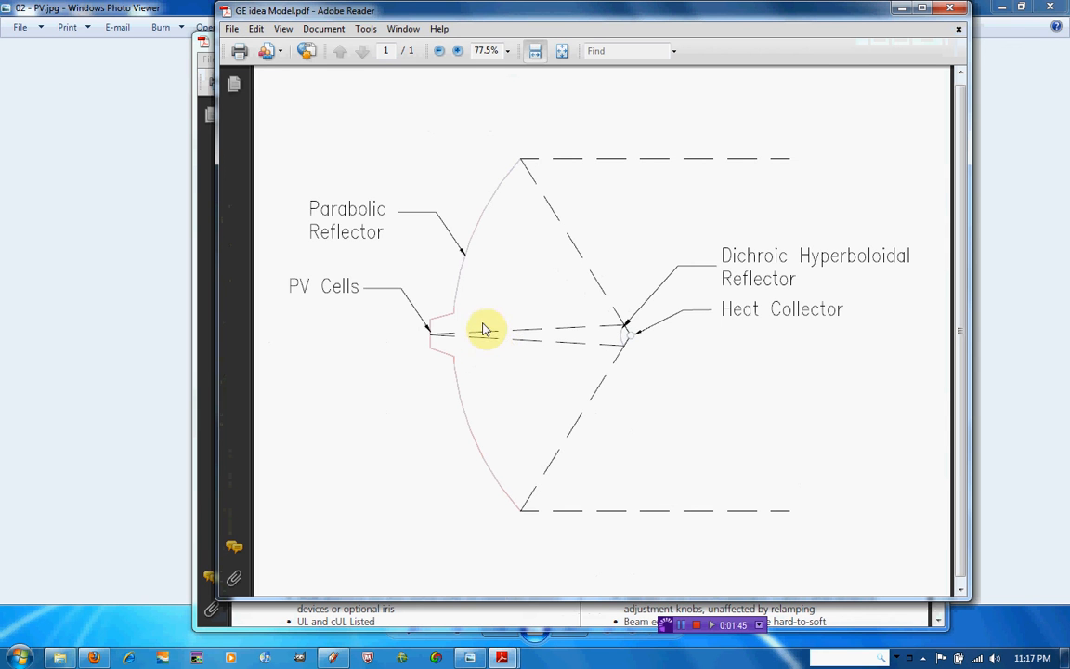